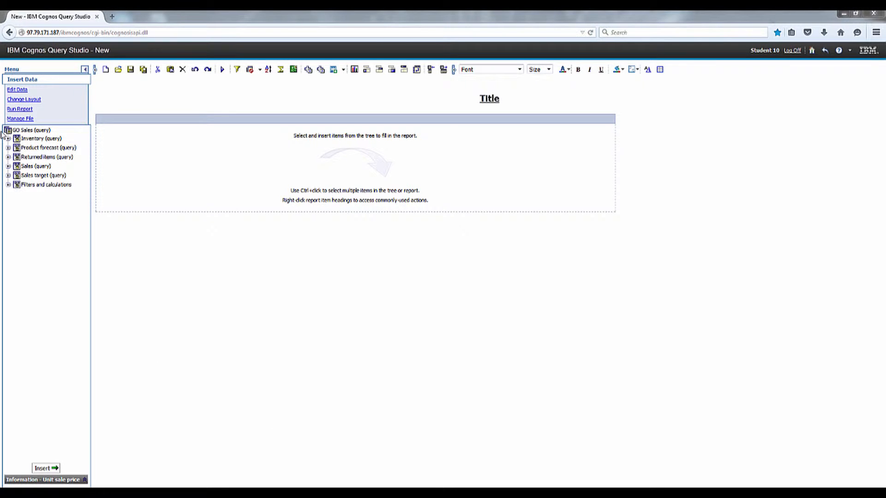
Insert Year and Month (numeric) from Product forecast's Time folder as report columns.
click(9, 148)
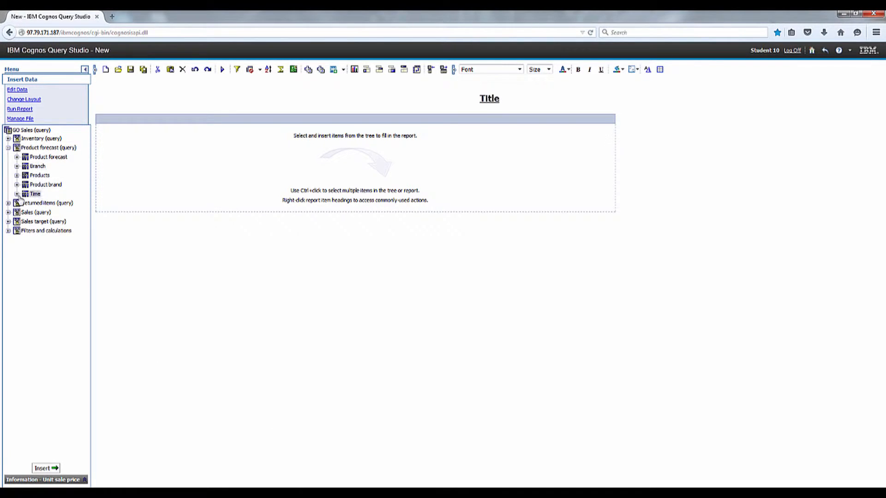
click(17, 194)
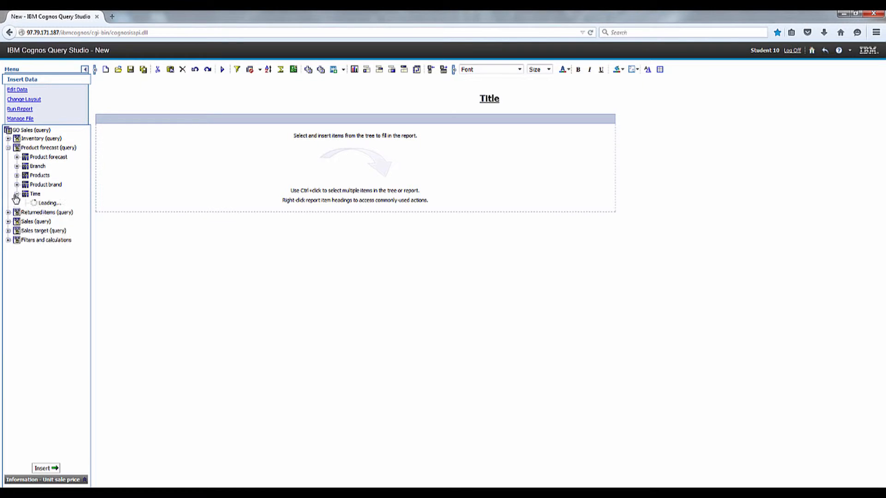
click(17, 194)
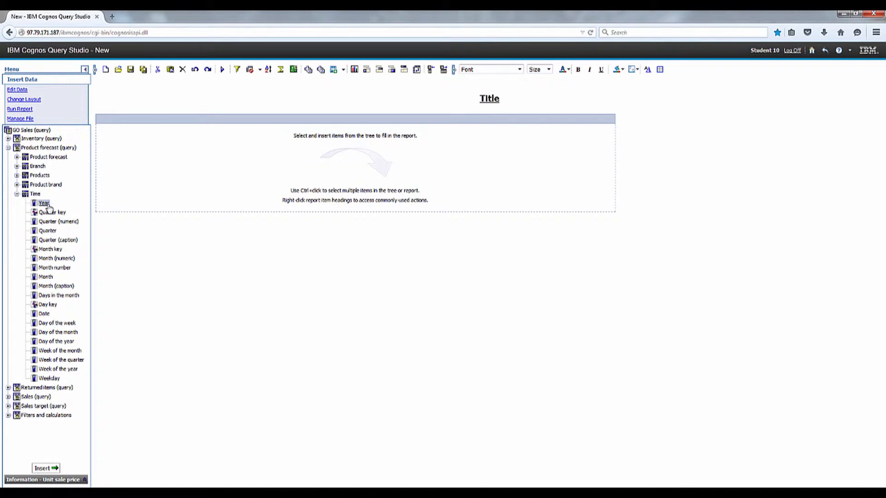
mouse_move(56, 258)
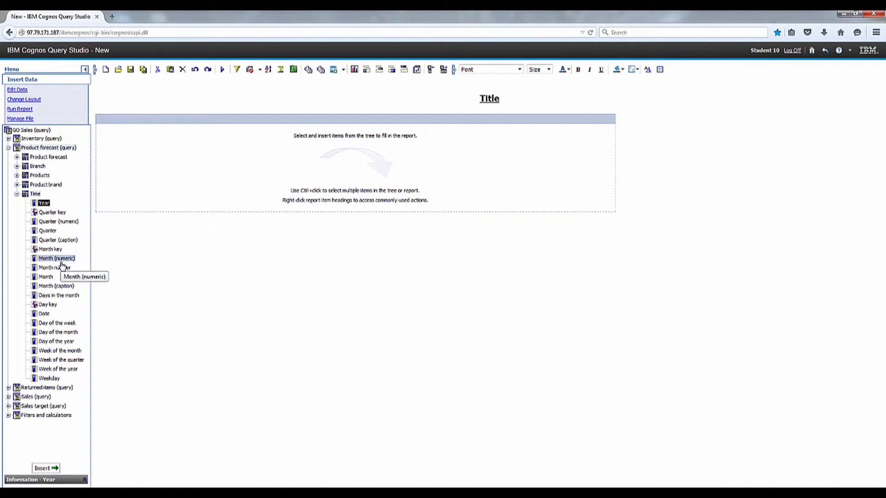
click(46, 468)
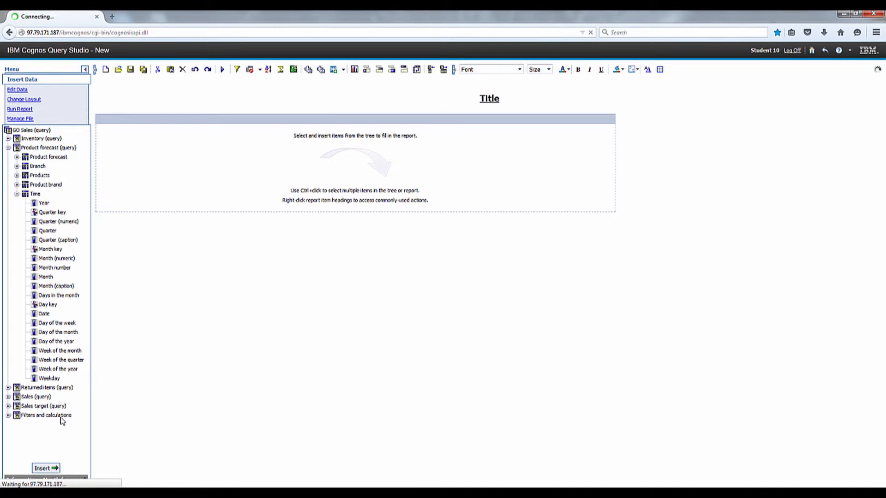
click(45, 468)
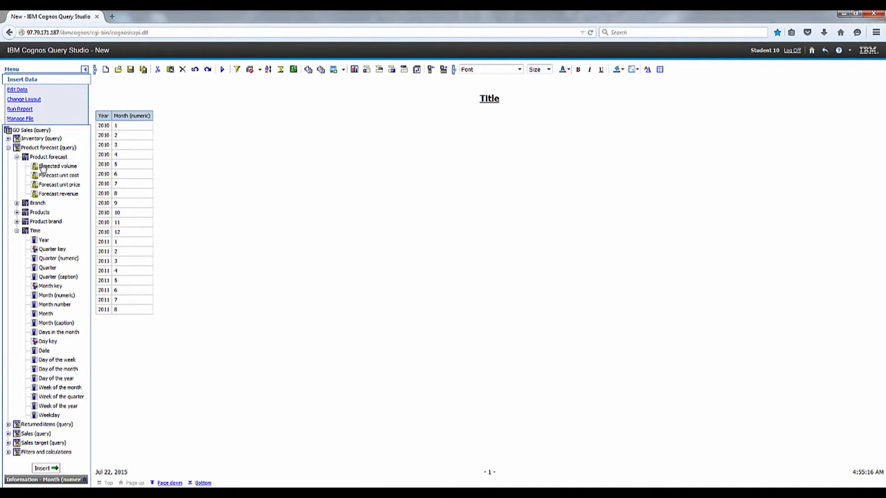
Insert the Expected volume measure as a column, then select the Month (numeric) column.
click(58, 165)
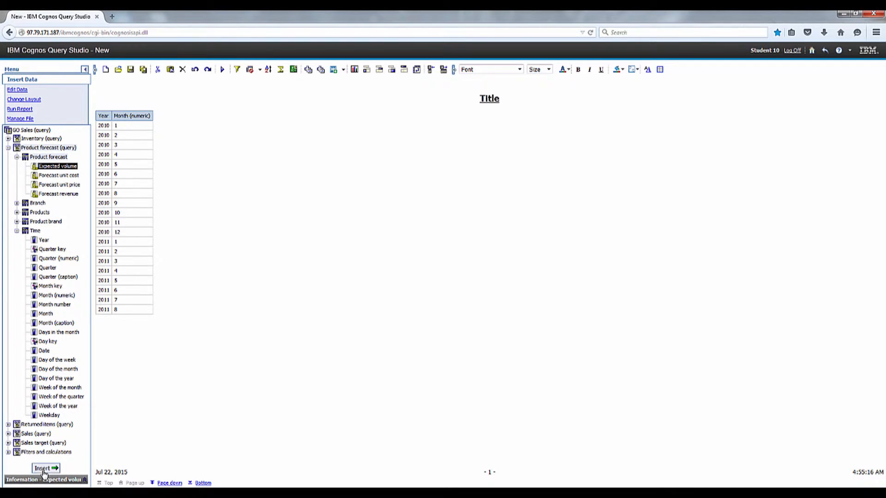
click(43, 468)
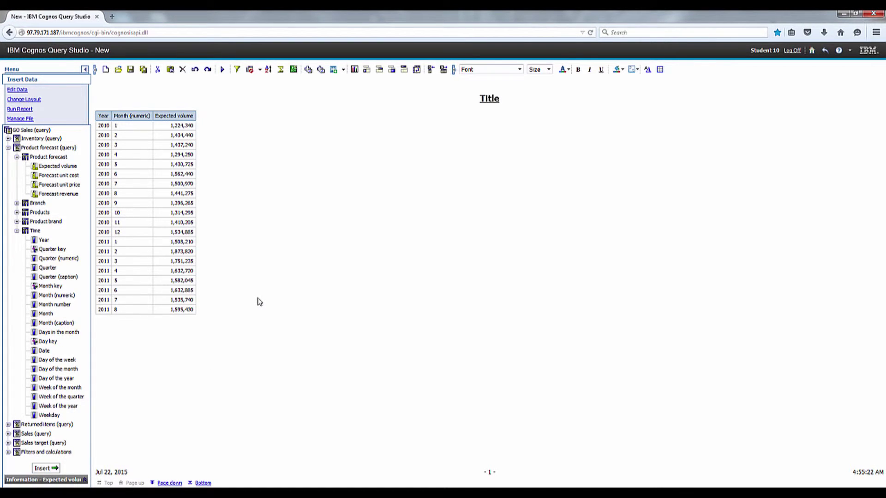
click(133, 115)
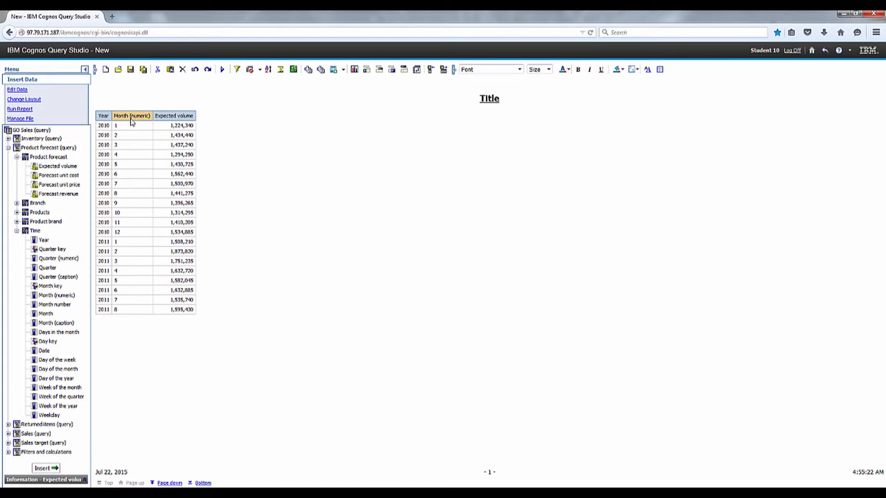
Open Define Custom Groups from the Edit Data menu for Month (numeric), using Ranges.
click(17, 89)
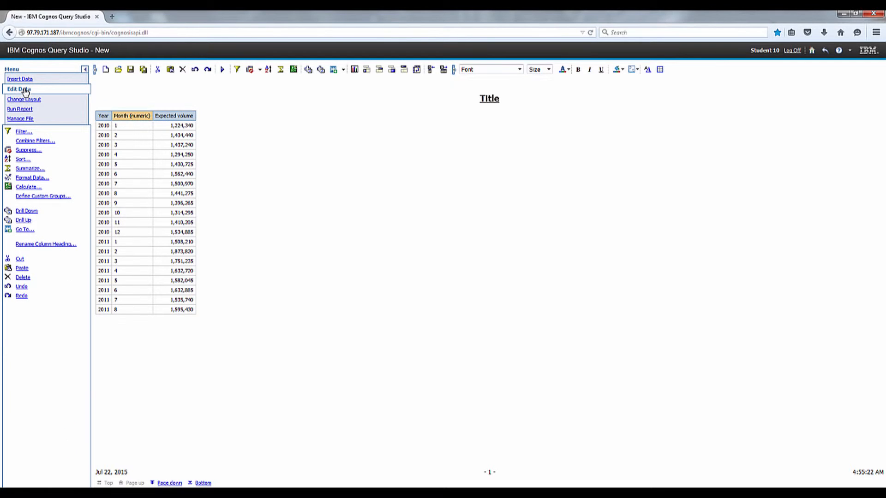
mouse_move(34, 199)
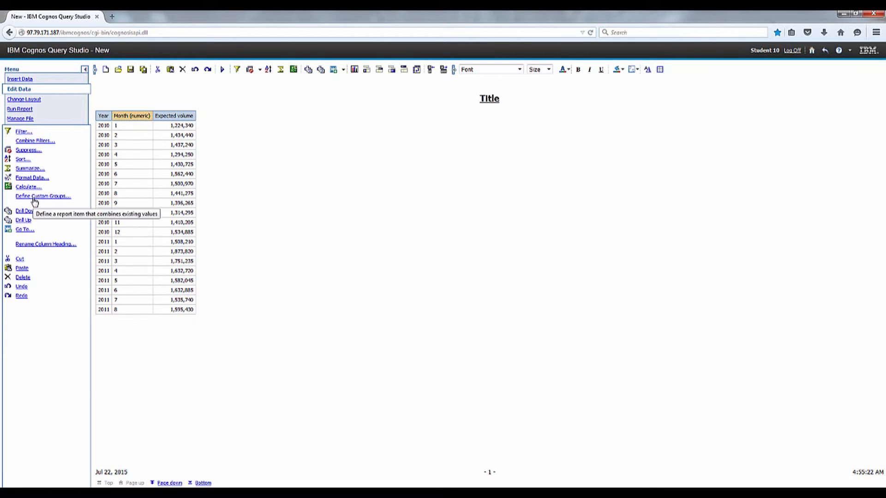
click(42, 197)
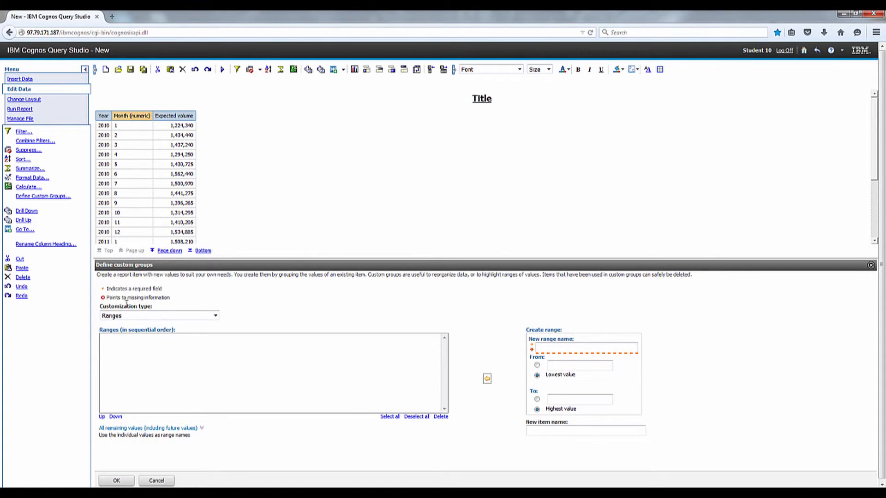
click(214, 315)
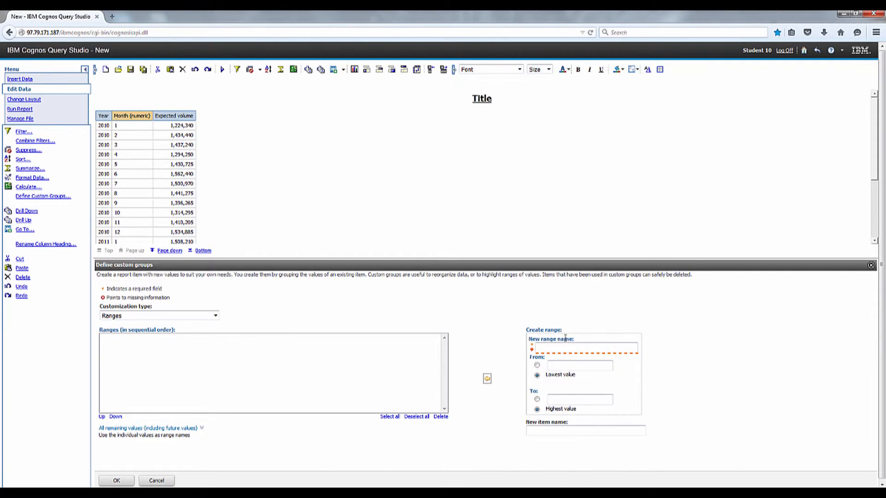
Add a custom range 'First 6 months' covering months 1 to 6.
click(579, 347)
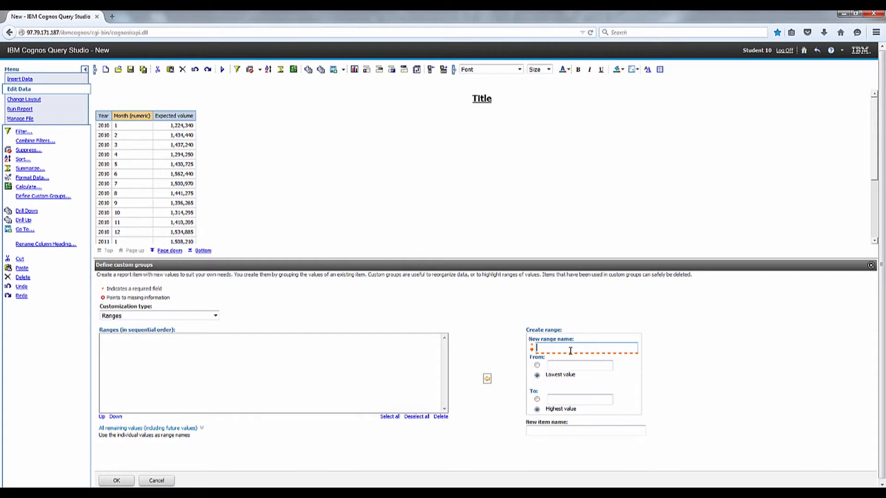
text(First 6)
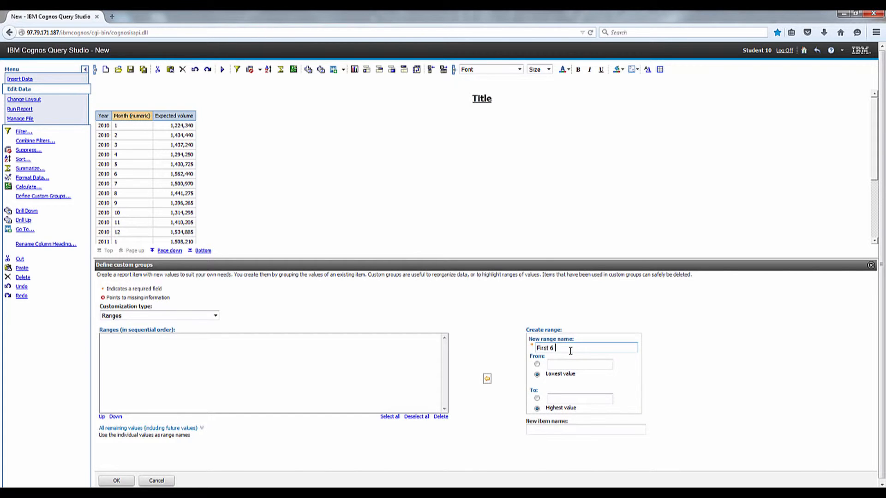
text(months)
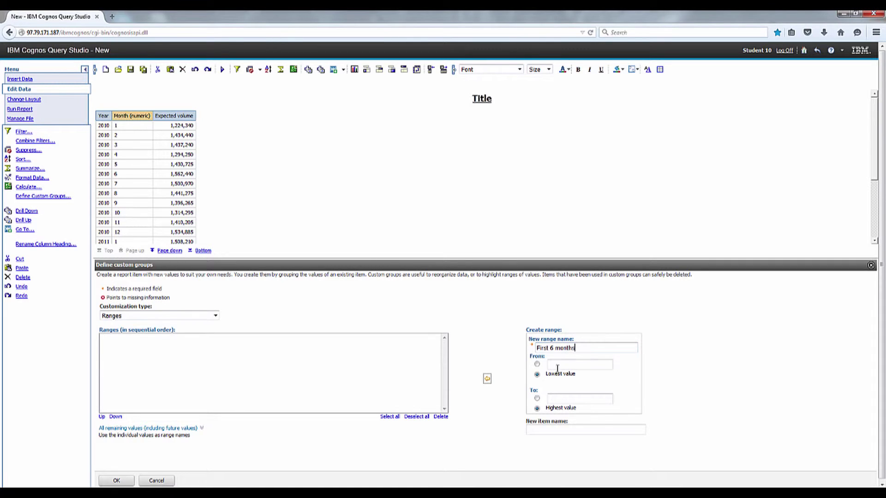
click(537, 364)
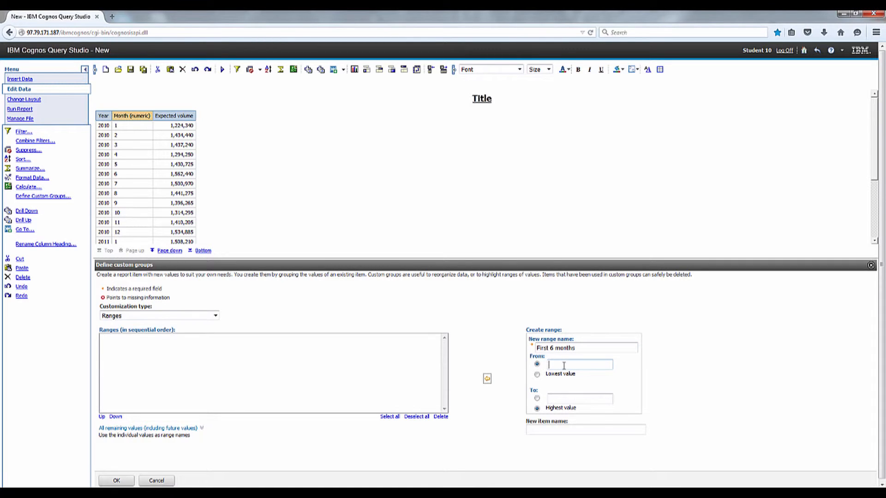
text(1)
click(579, 399)
text(6)
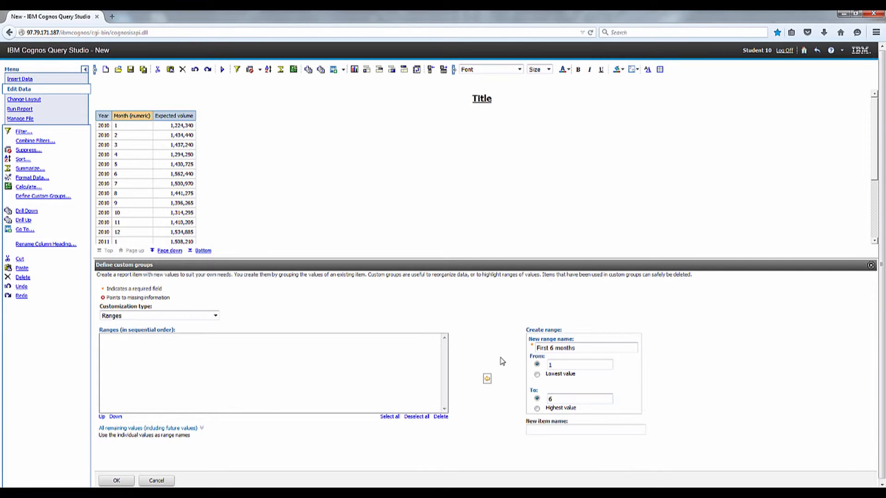
click(487, 379)
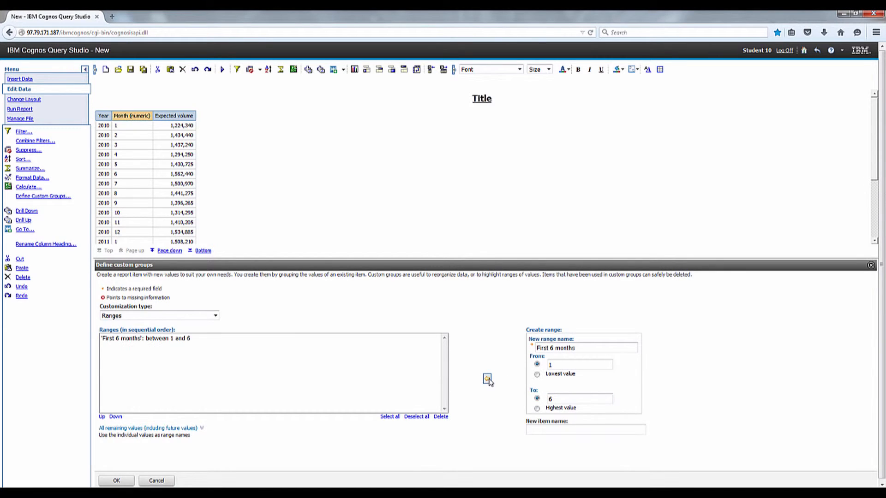
mouse_move(553, 331)
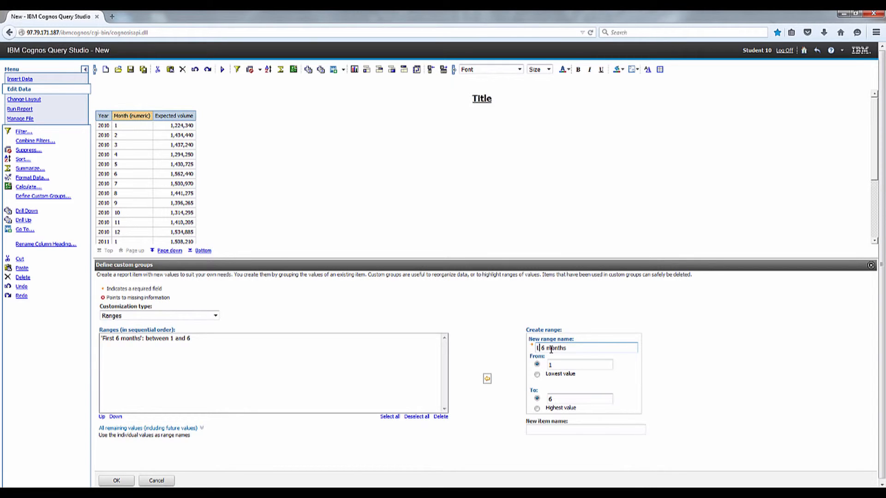
Add a second range 'Last 6 months' covering months 7 to 12.
text(Last 6 months)
click(579, 364)
text(7)
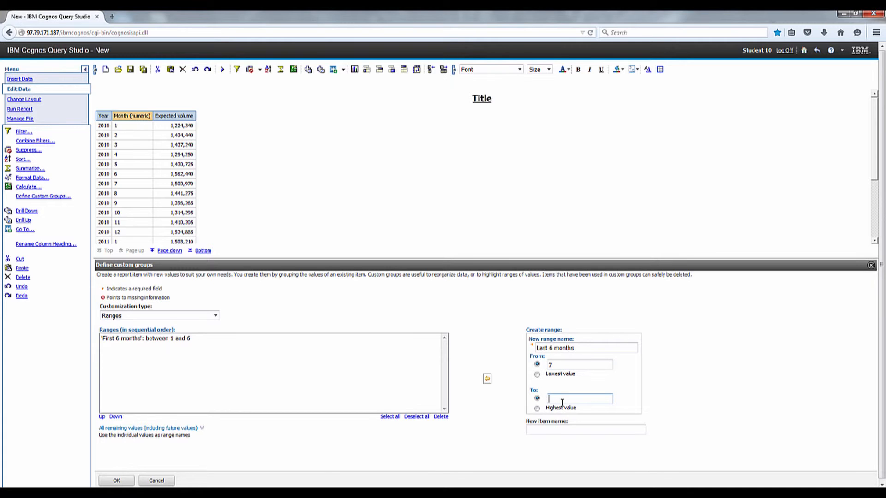
text(12)
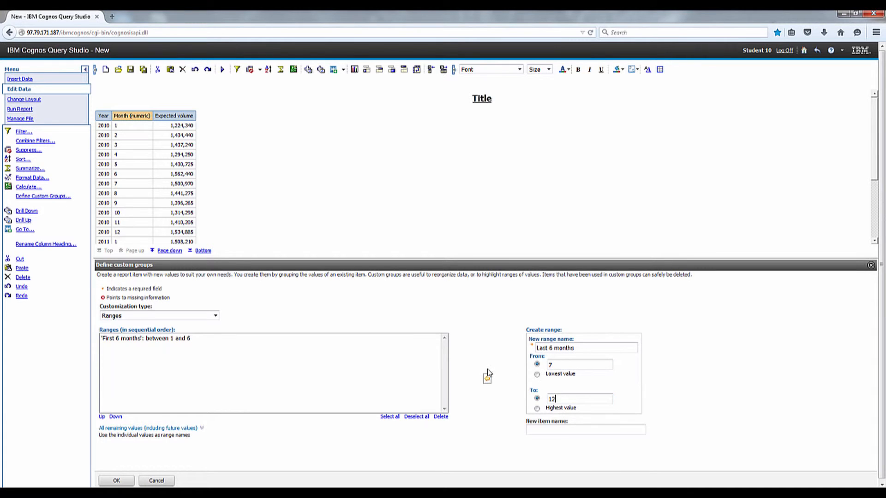
click(486, 378)
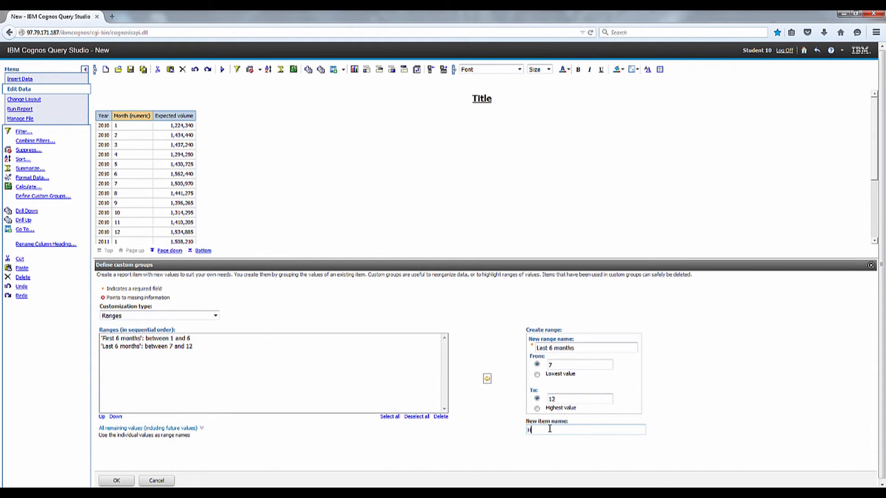
Name the new custom group item 'Half year', confirm it, and group rows by it.
text(alf year)
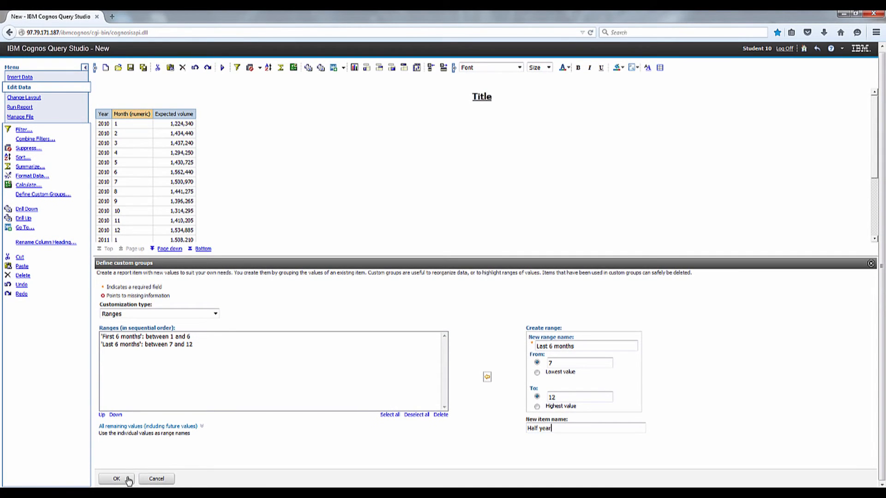
click(116, 479)
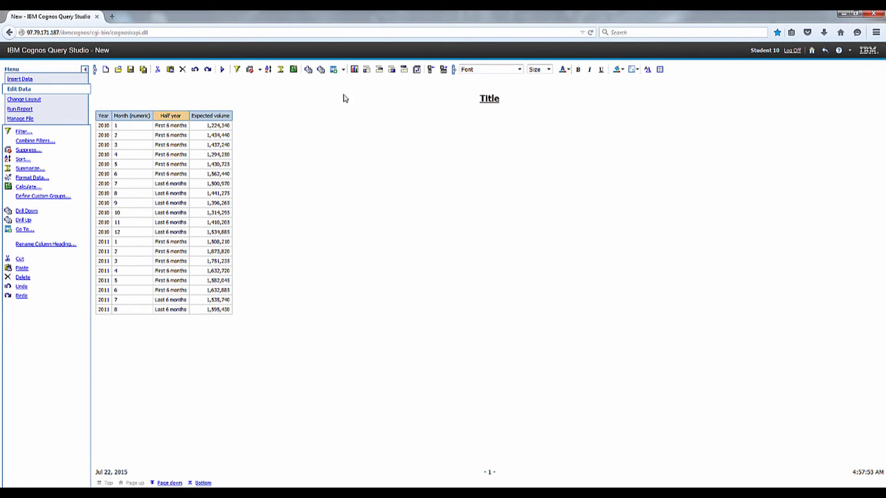
click(368, 70)
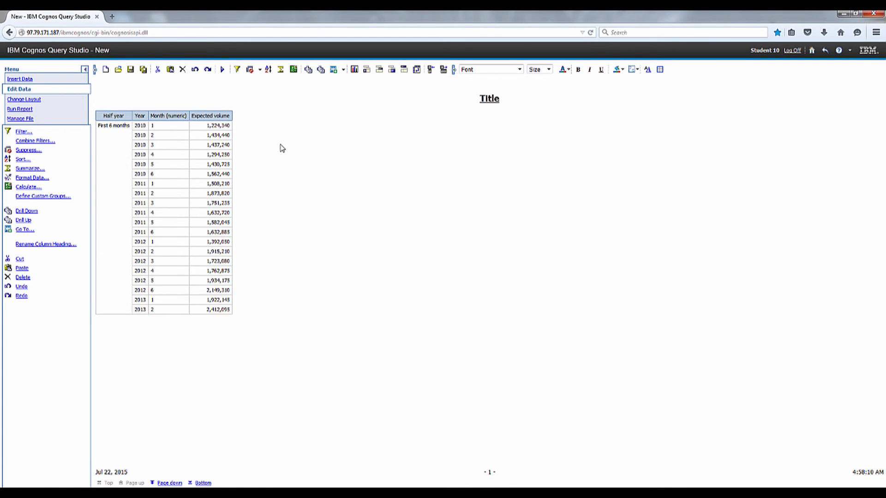
click(139, 116)
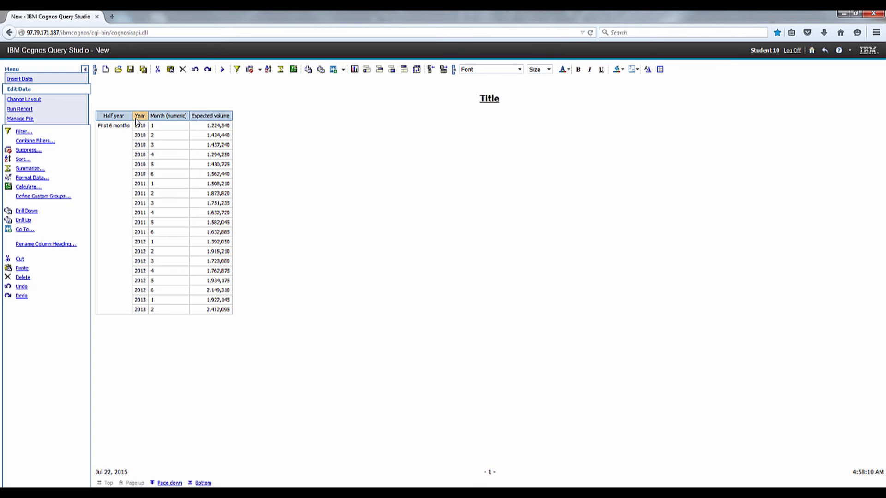
mouse_move(380, 69)
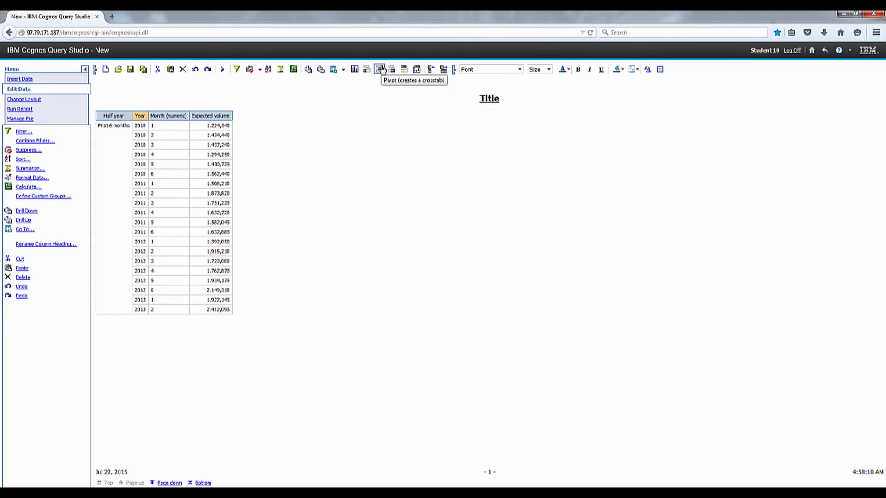
Pivot the Year column into a crosstab with years across.
click(379, 68)
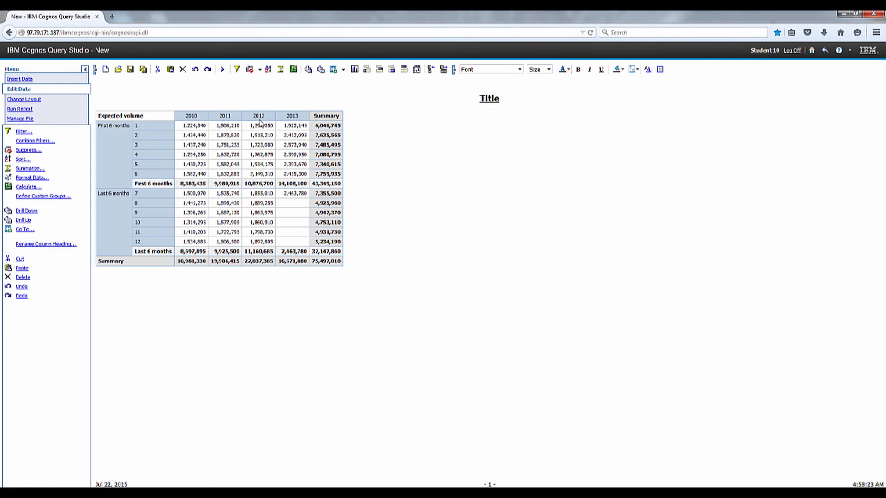
mouse_move(287, 171)
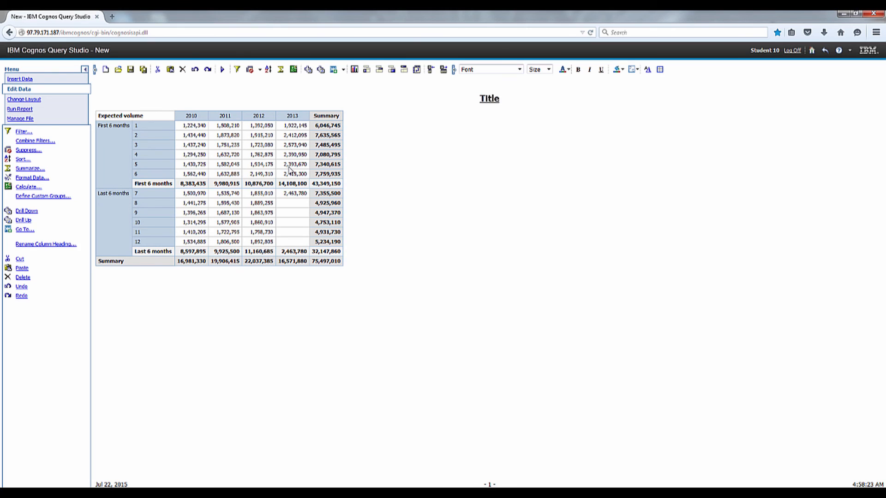
mouse_move(234, 106)
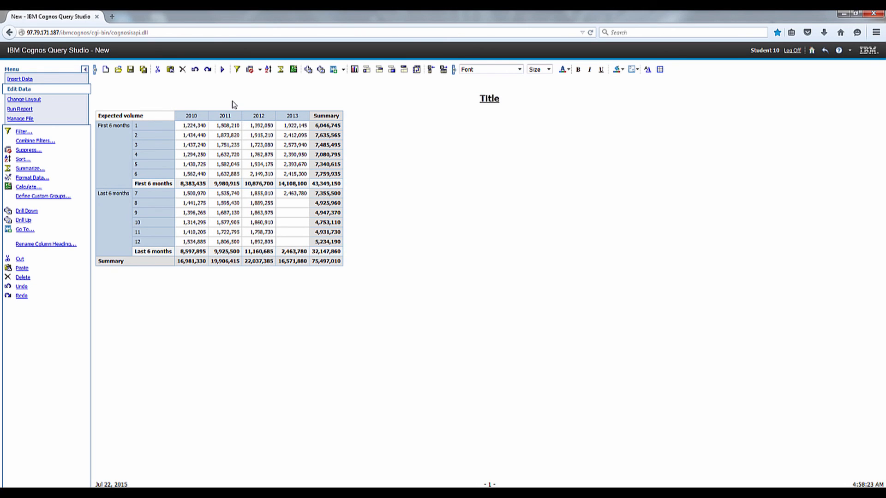